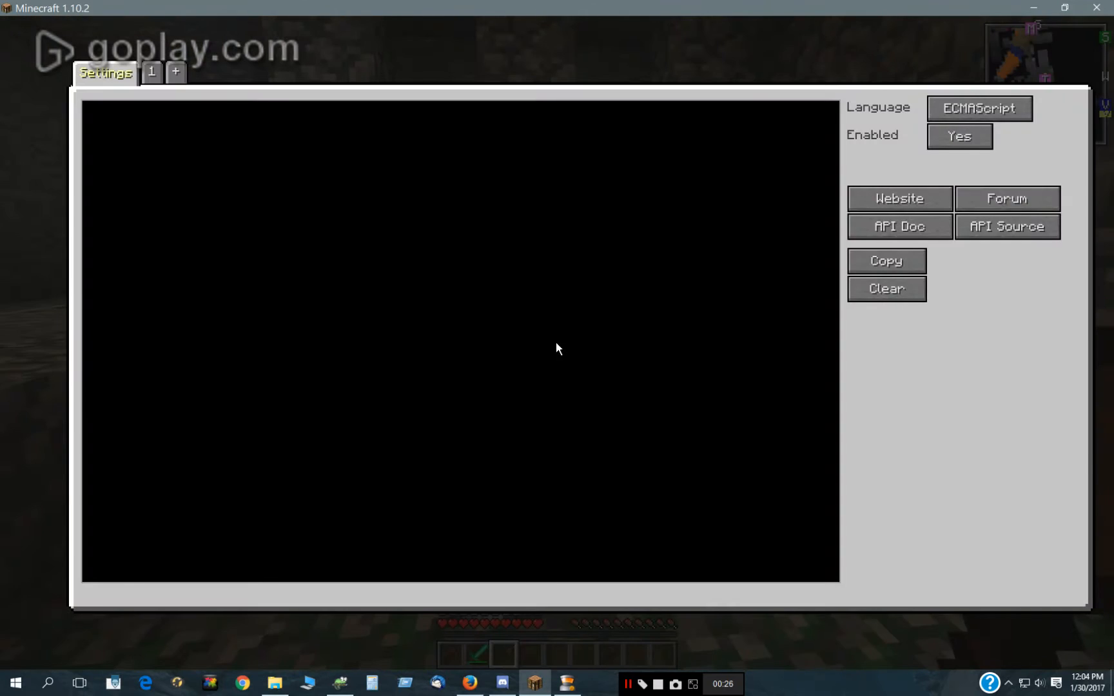
- View the died(event) function calling spawnClone with tab 5 and "B1" at the NPC's position
{"action": "left_click", "coordinate": [151, 72]}
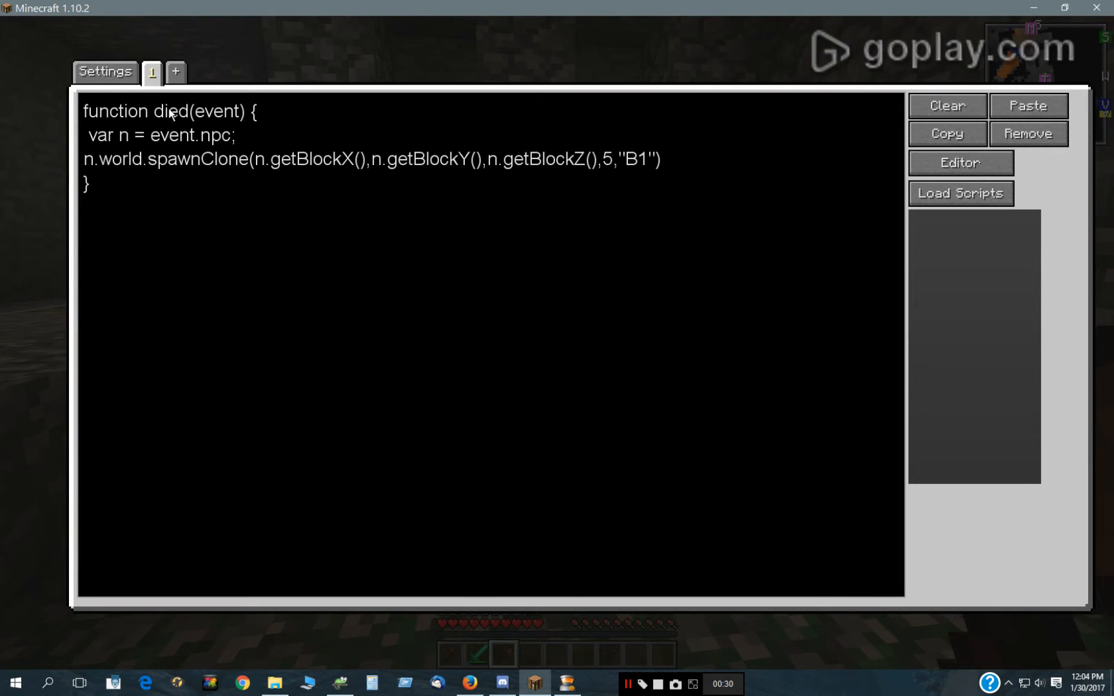
{"action": "mouse_move", "coordinate": [231, 144]}
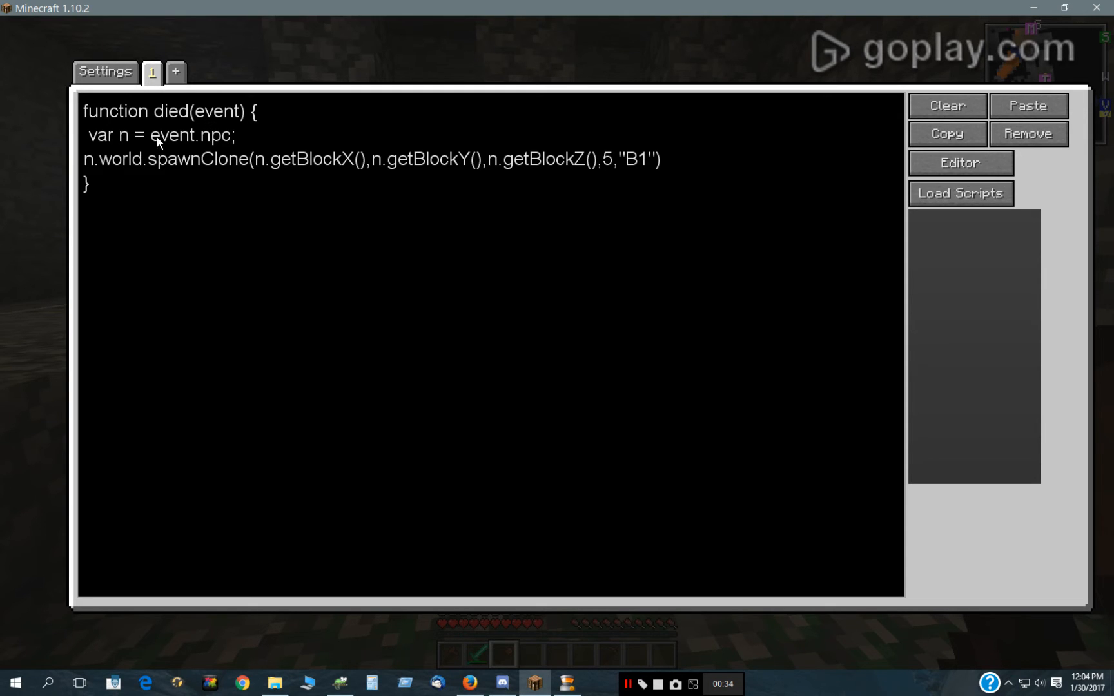
{"action": "mouse_move", "coordinate": [216, 145]}
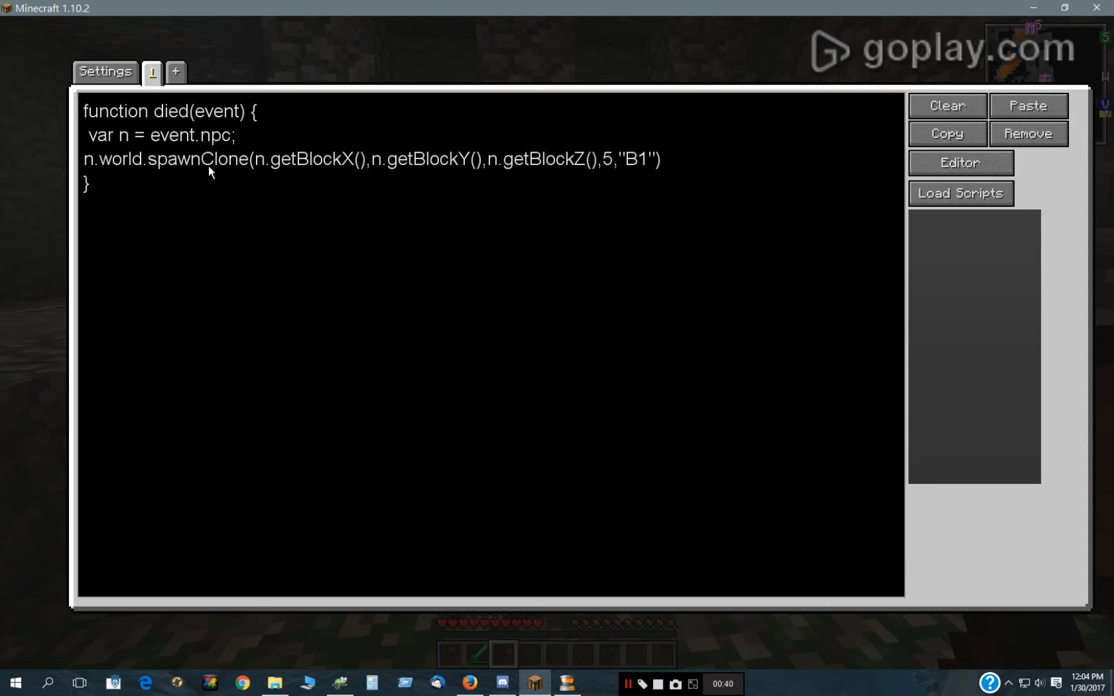
{"action": "mouse_move", "coordinate": [235, 170]}
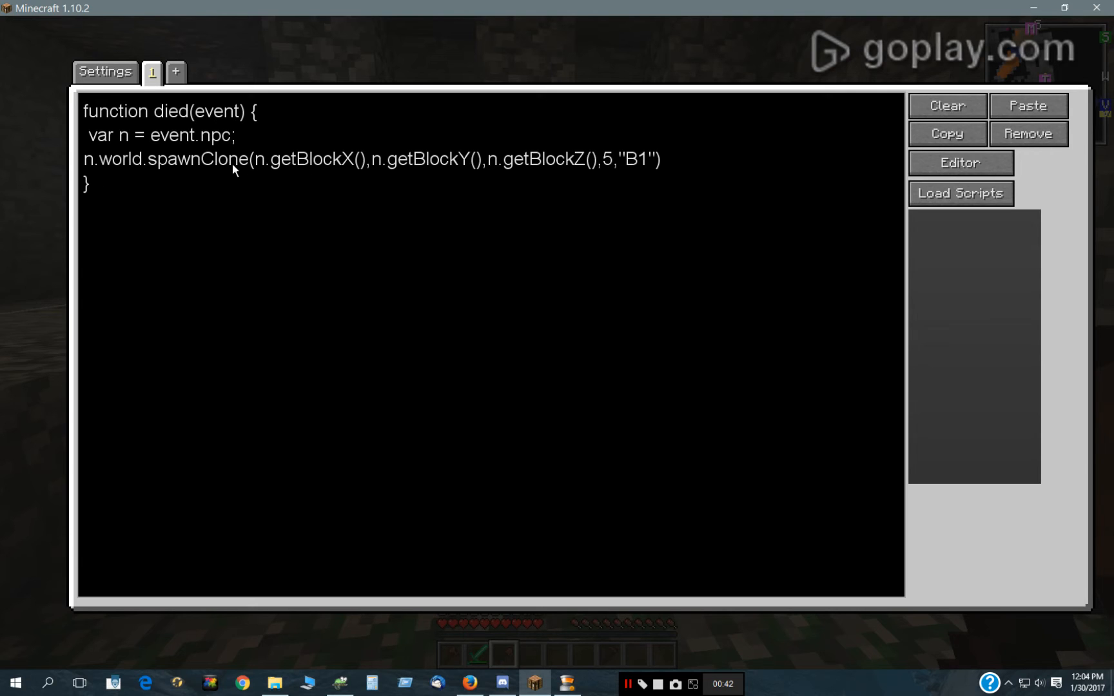
{"action": "mouse_move", "coordinate": [258, 170]}
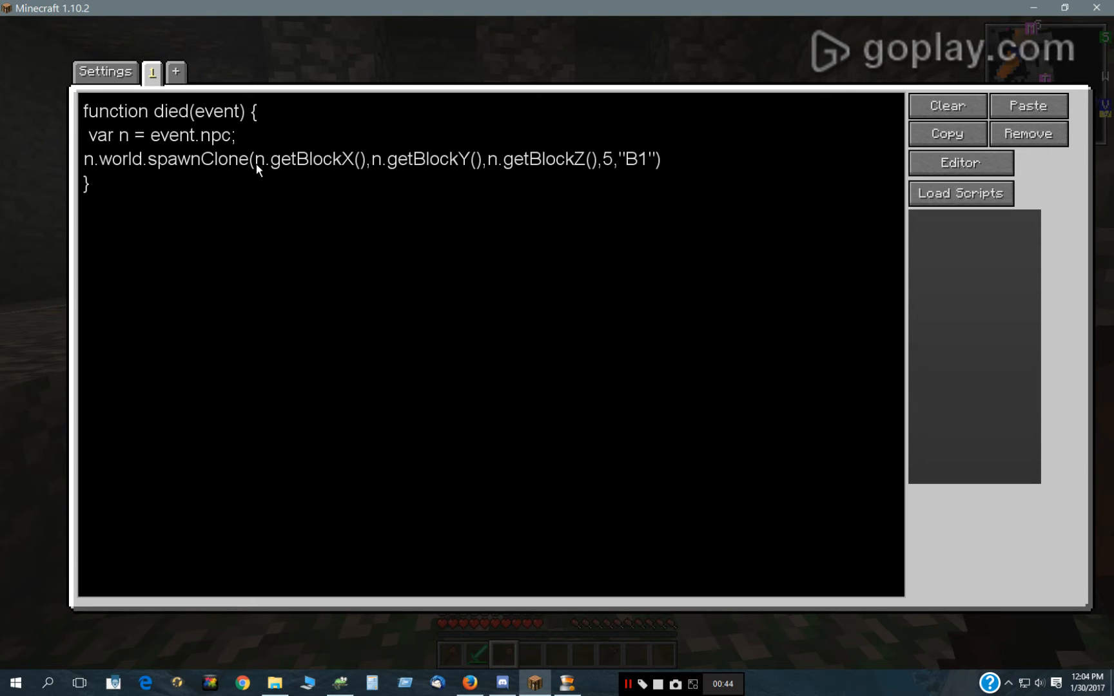
{"action": "mouse_move", "coordinate": [476, 181]}
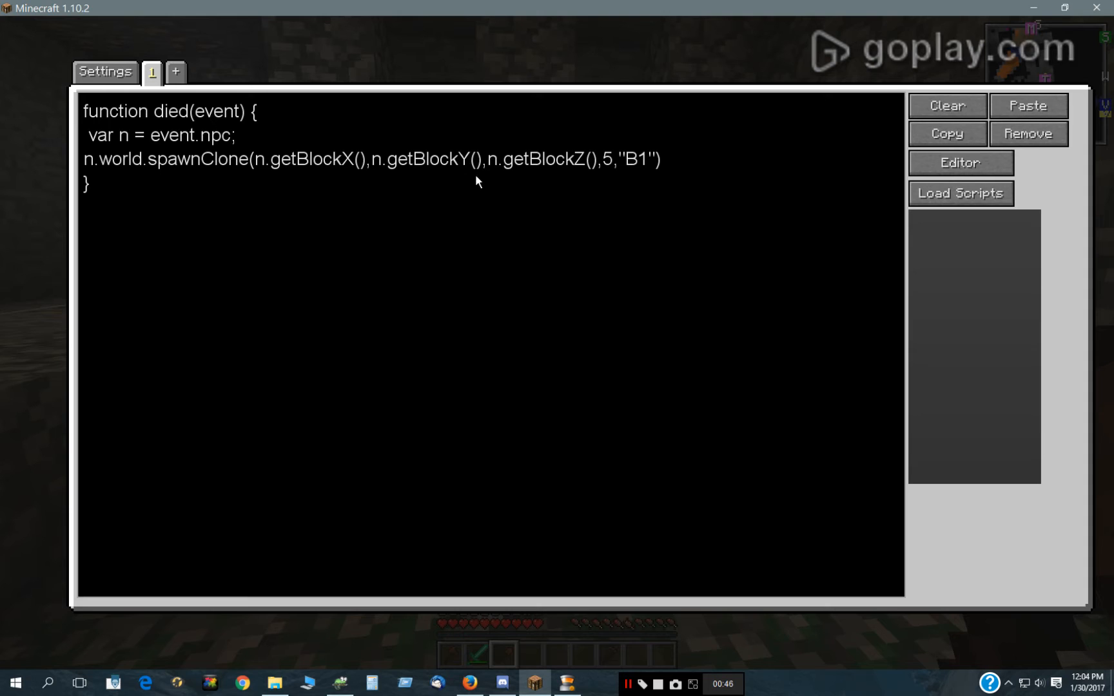
{"action": "mouse_move", "coordinate": [140, 194]}
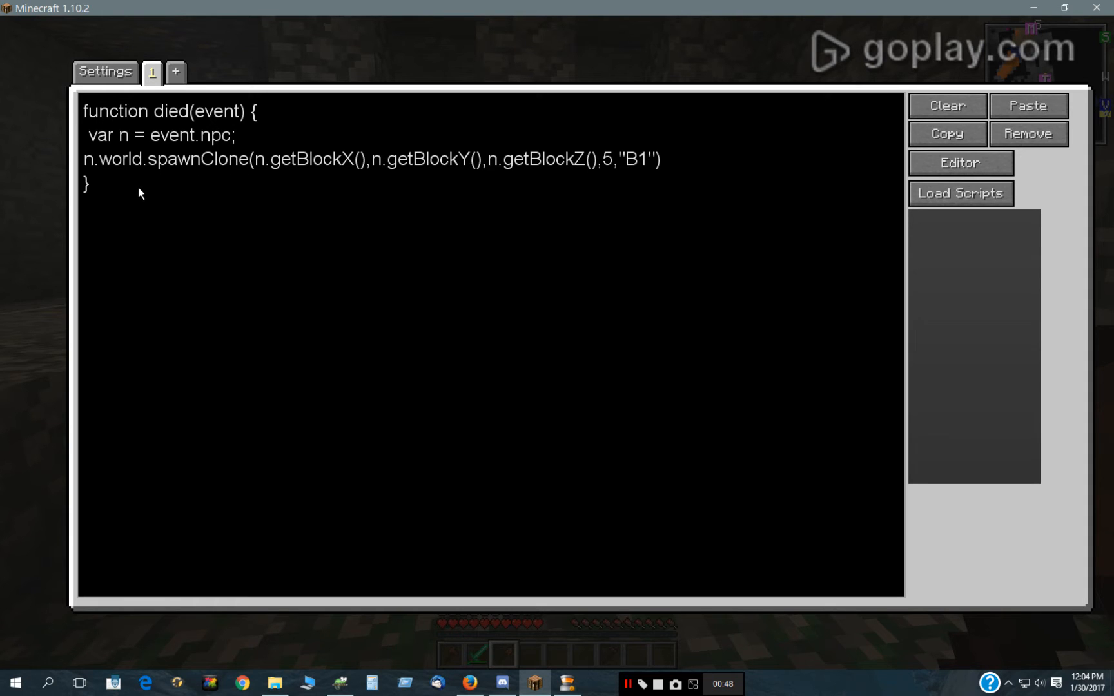
{"action": "mouse_move", "coordinate": [242, 152]}
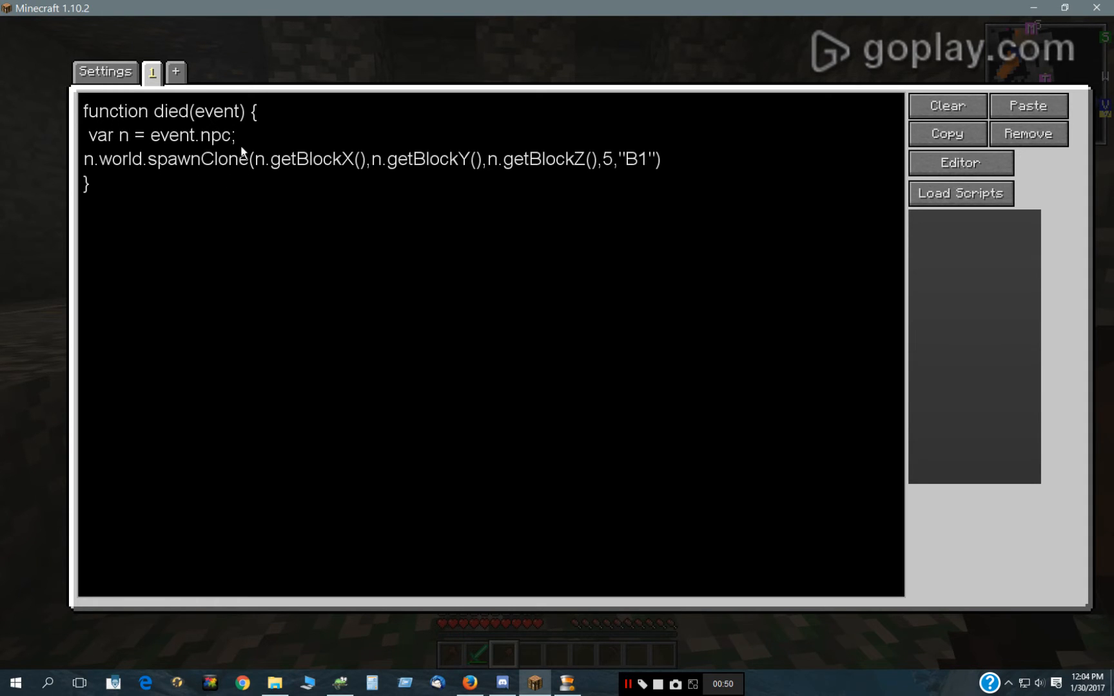
{"action": "mouse_move", "coordinate": [218, 154]}
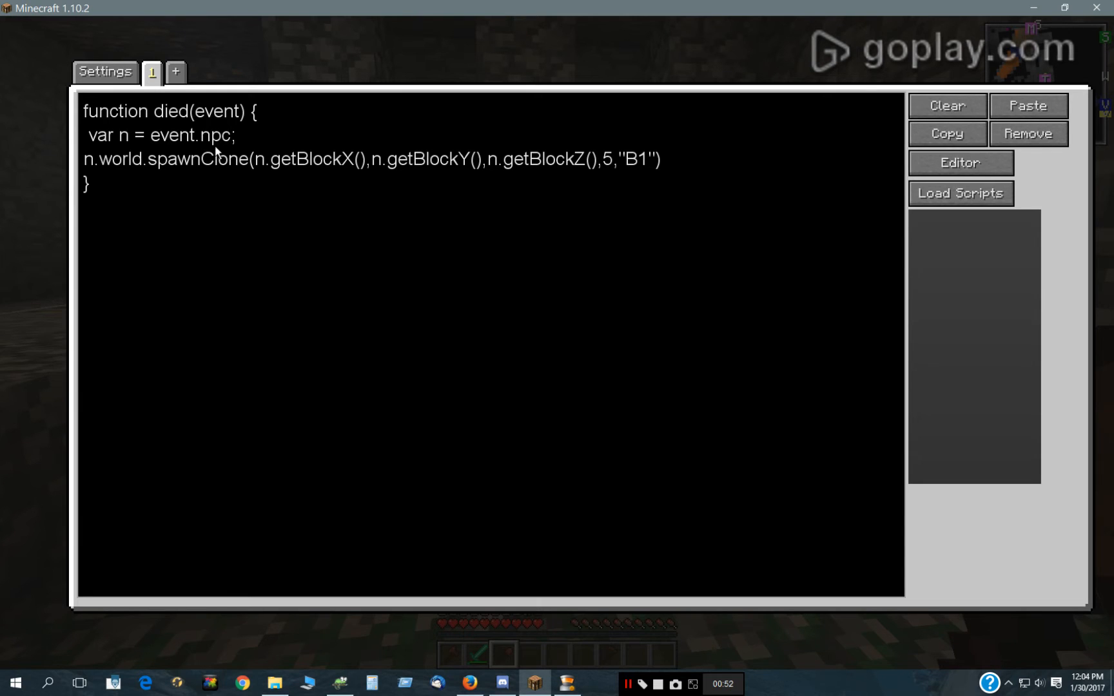
{"action": "mouse_move", "coordinate": [116, 176]}
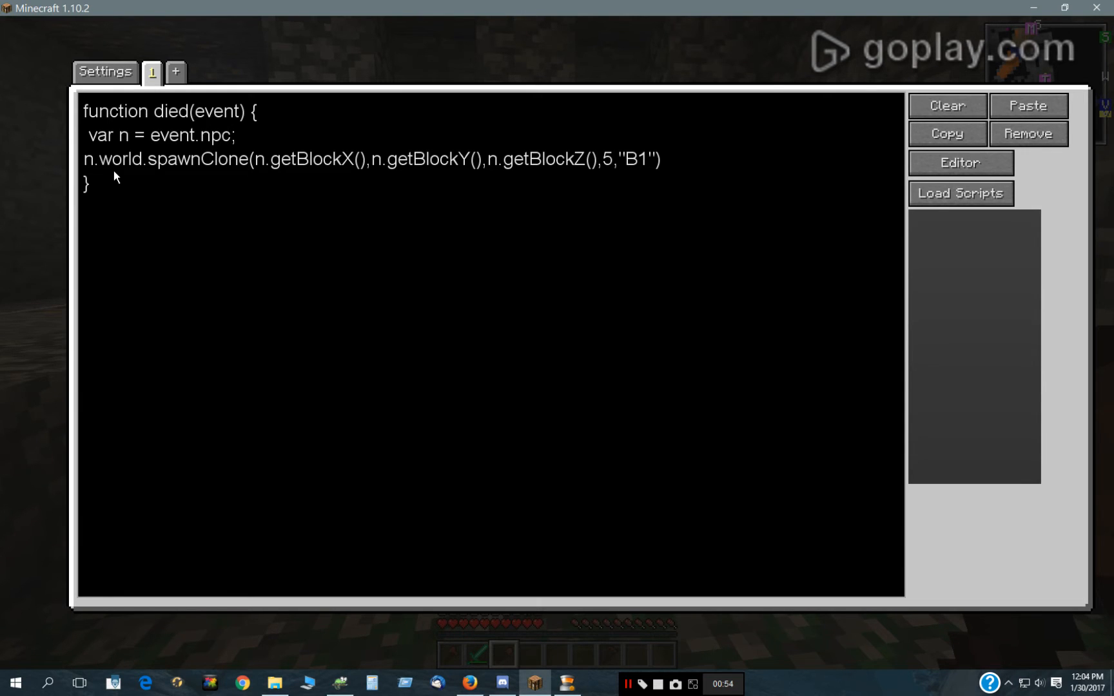
{"action": "mouse_move", "coordinate": [297, 161]}
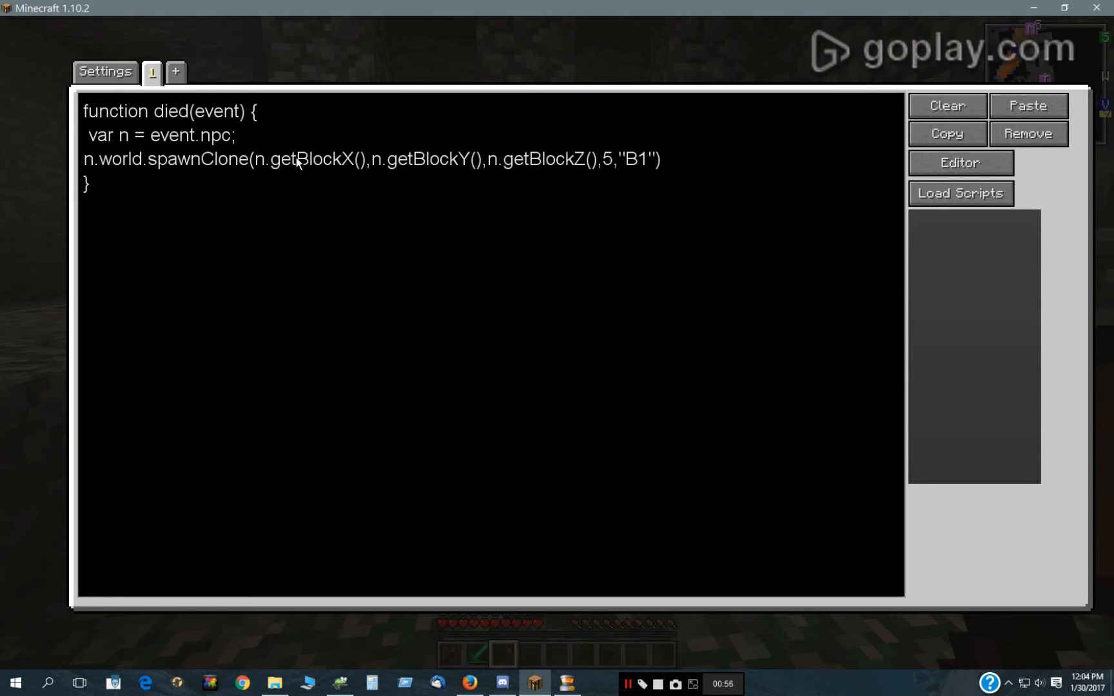
{"action": "mouse_move", "coordinate": [302, 190]}
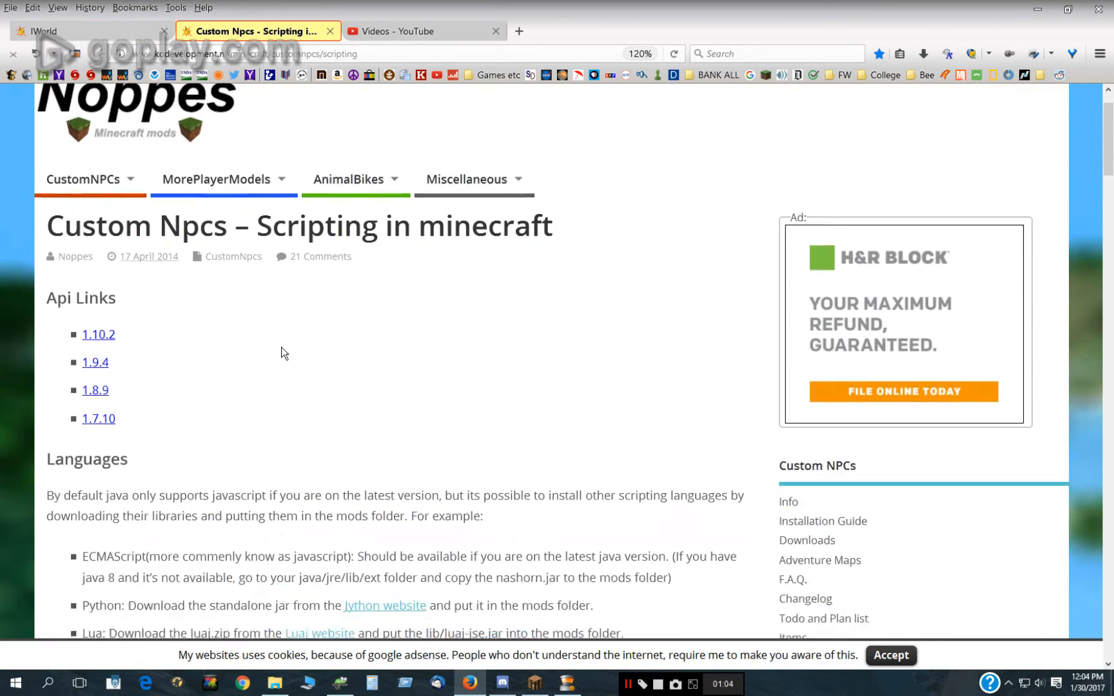
- Highlight the died hook in the Hooks table on the scripting page
{"action": "scroll", "scroll_direction": "down", "scroll_amount": 3}
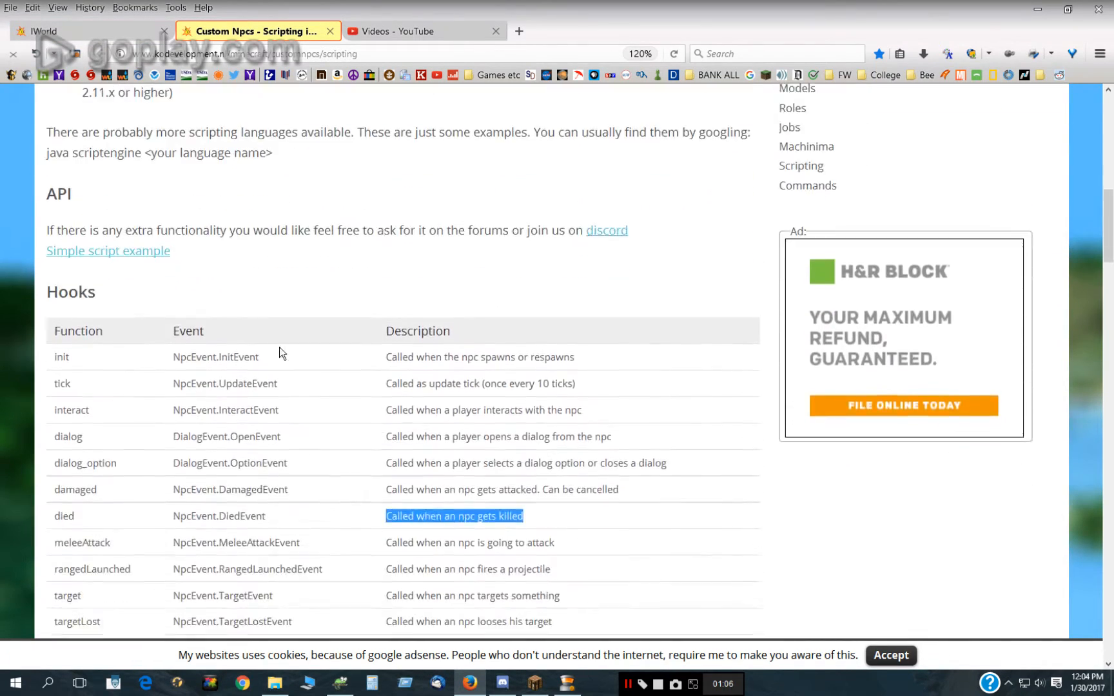
{"action": "scroll", "scroll_direction": "down", "scroll_amount": 3}
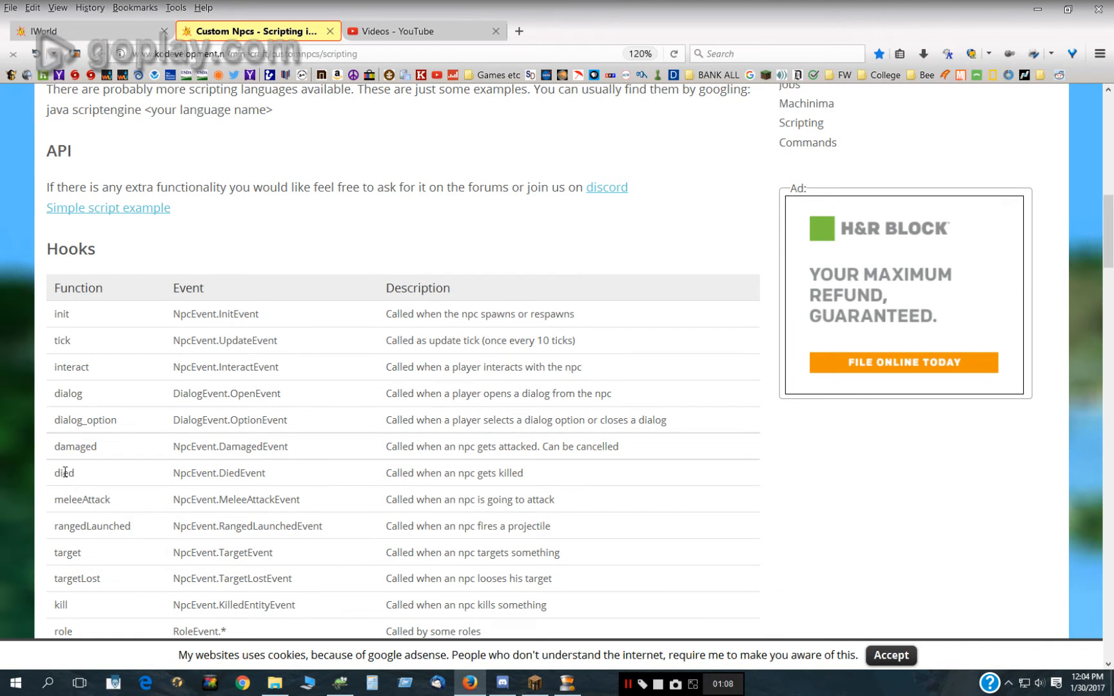
{"action": "double_click", "coordinate": [64, 473]}
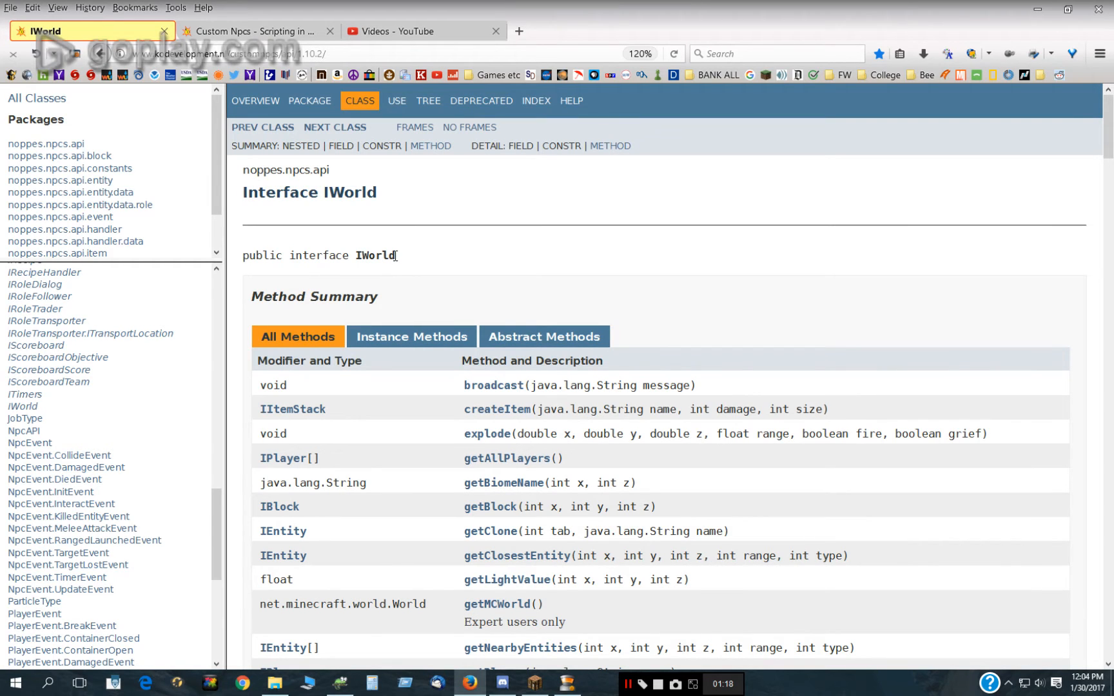
{"action": "mouse_move", "coordinate": [399, 260]}
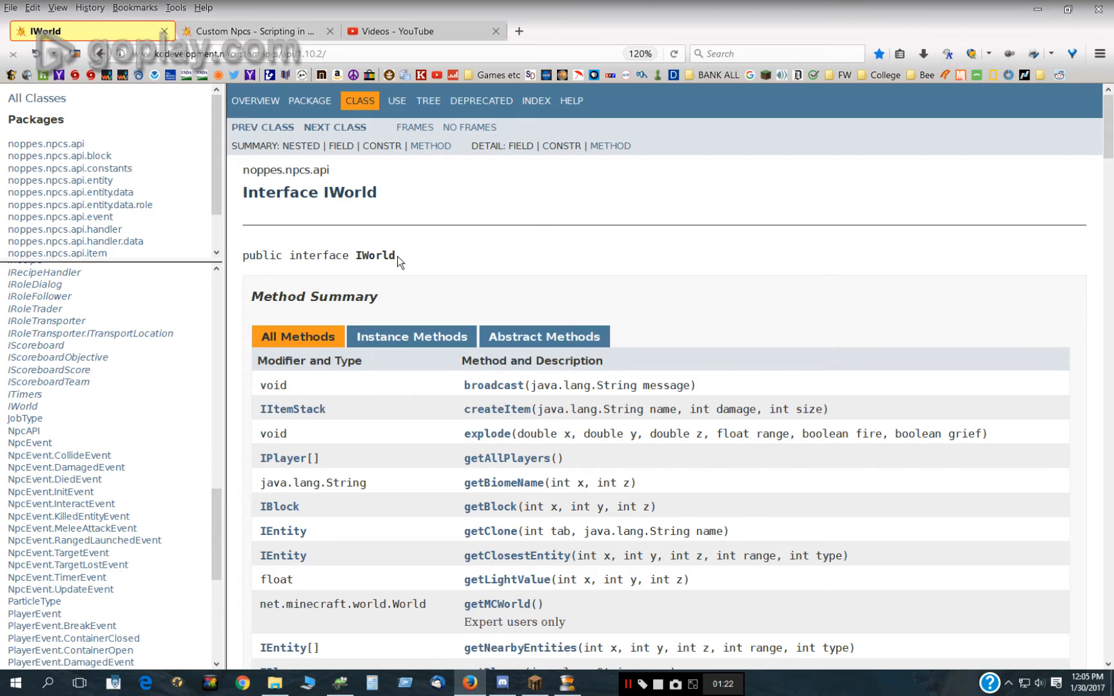
- Highlight spawnClone's tab and name parameters in the IWorld javadoc
{"action": "scroll", "scroll_direction": "down", "scroll_amount": 3}
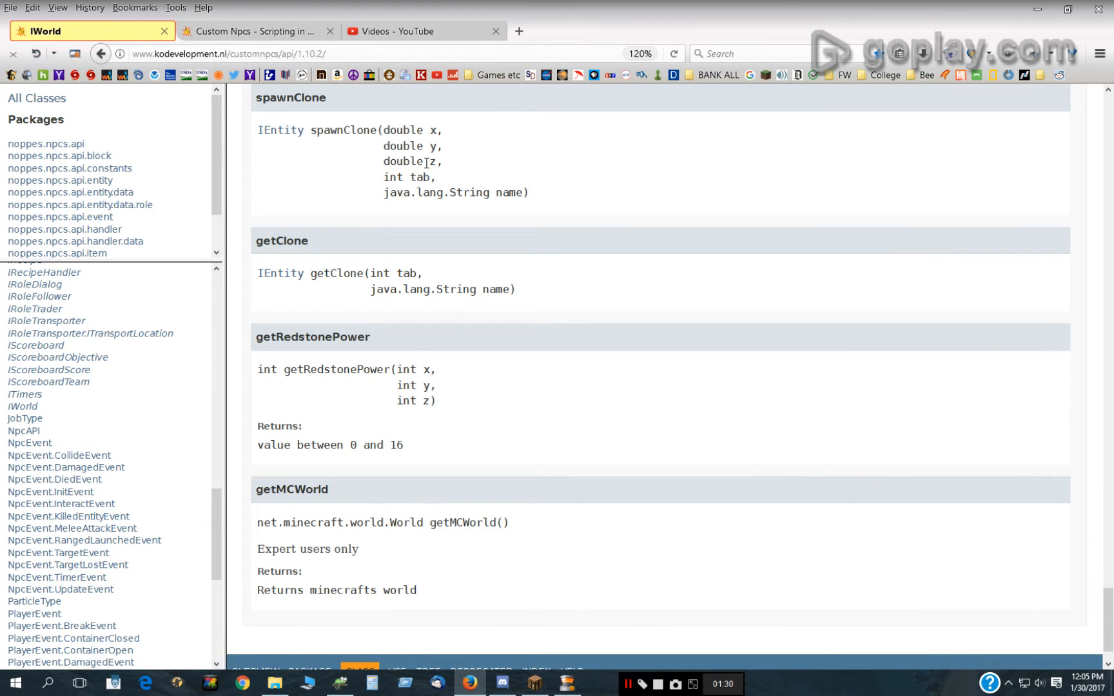
{"action": "double_click", "coordinate": [420, 177]}
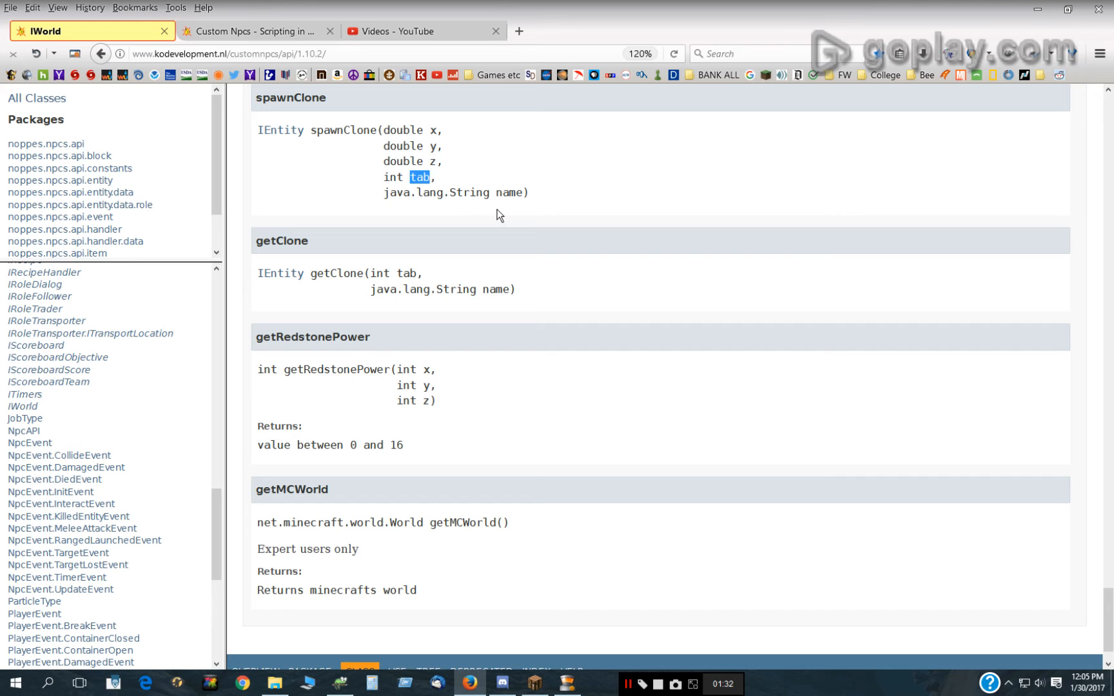
{"action": "double_click", "coordinate": [510, 192]}
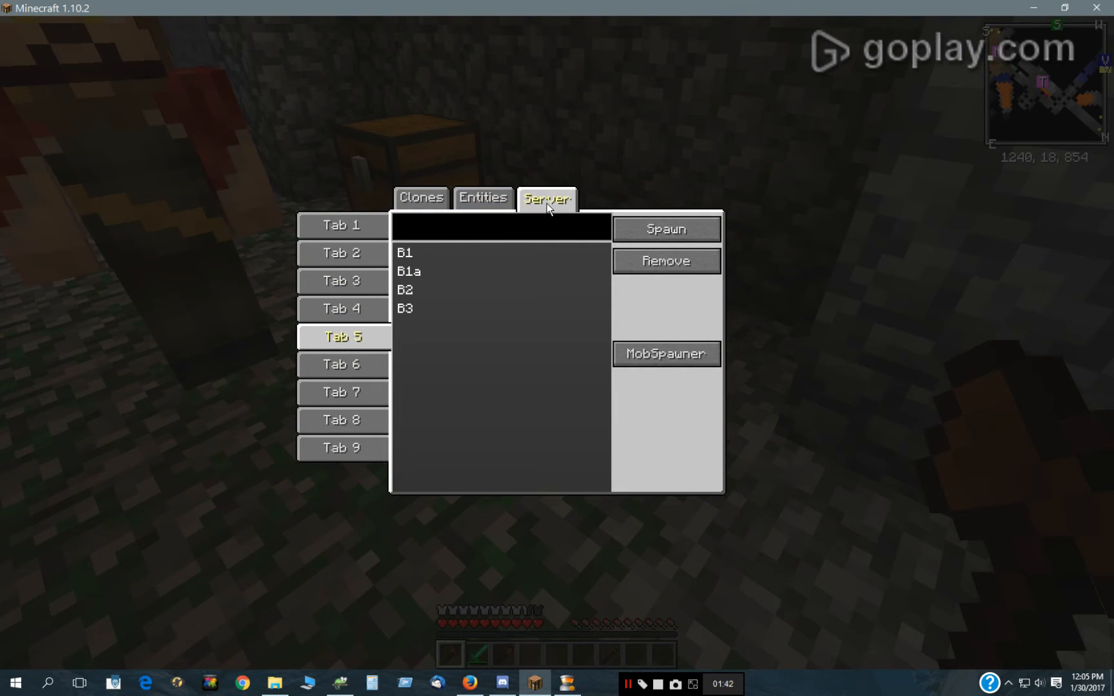
- List the Server clones saved in tab 5 and select clone B1
{"action": "left_click", "coordinate": [421, 198]}
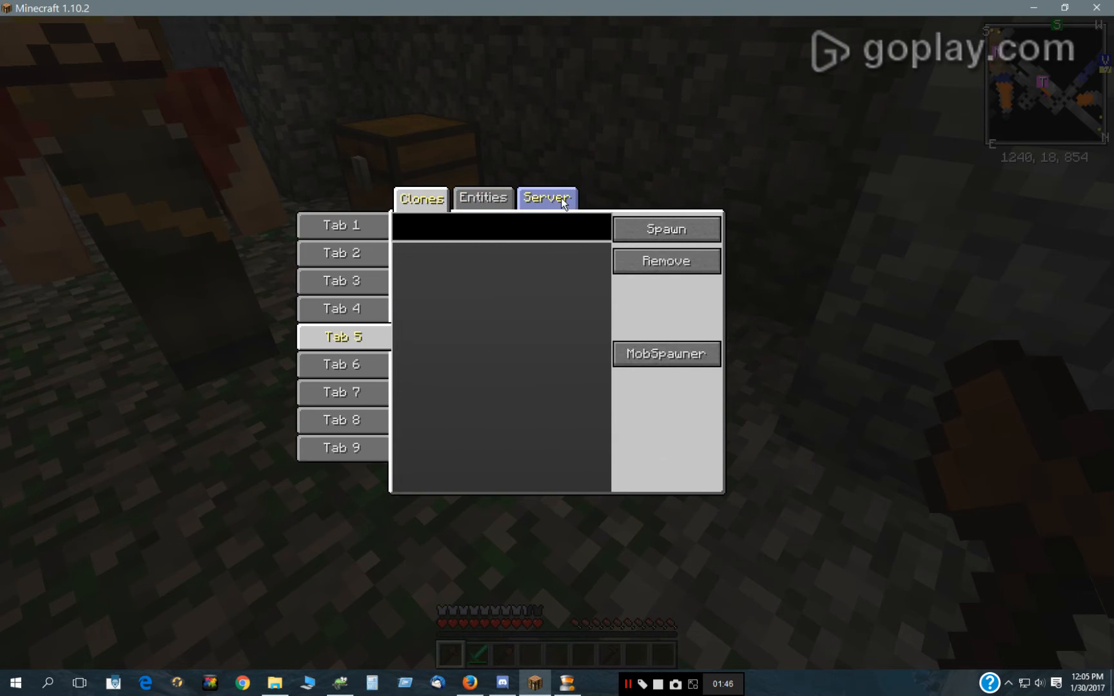
{"action": "left_click", "coordinate": [547, 197]}
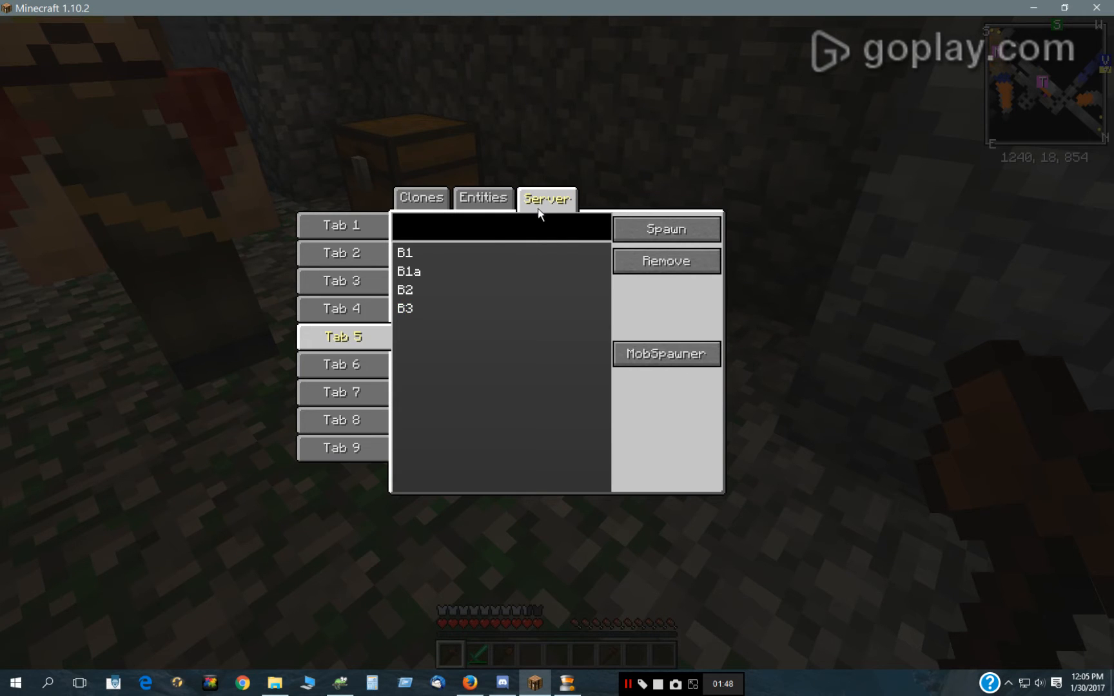
{"action": "mouse_move", "coordinate": [343, 348]}
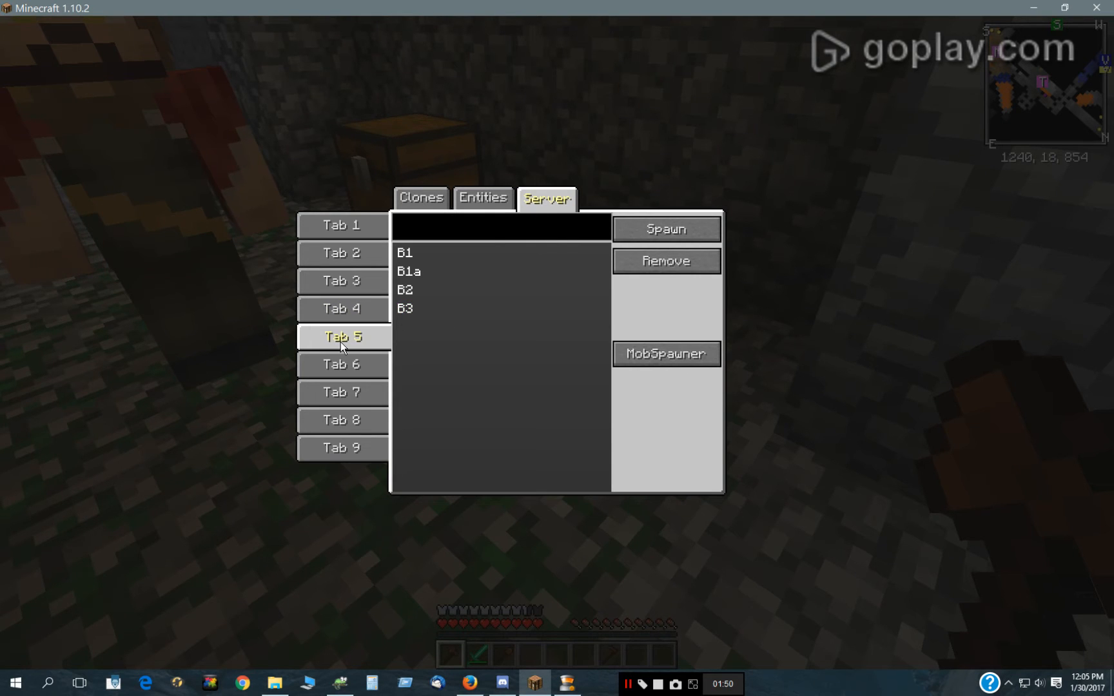
{"action": "left_click", "coordinate": [405, 253]}
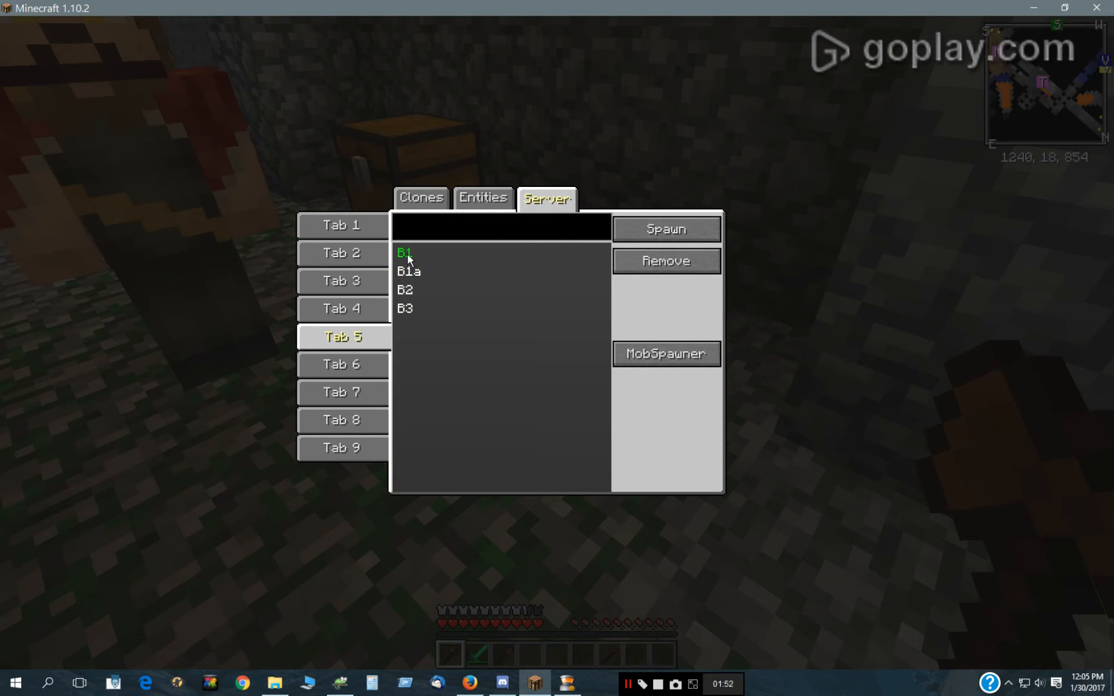
{"action": "left_click", "coordinate": [405, 253]}
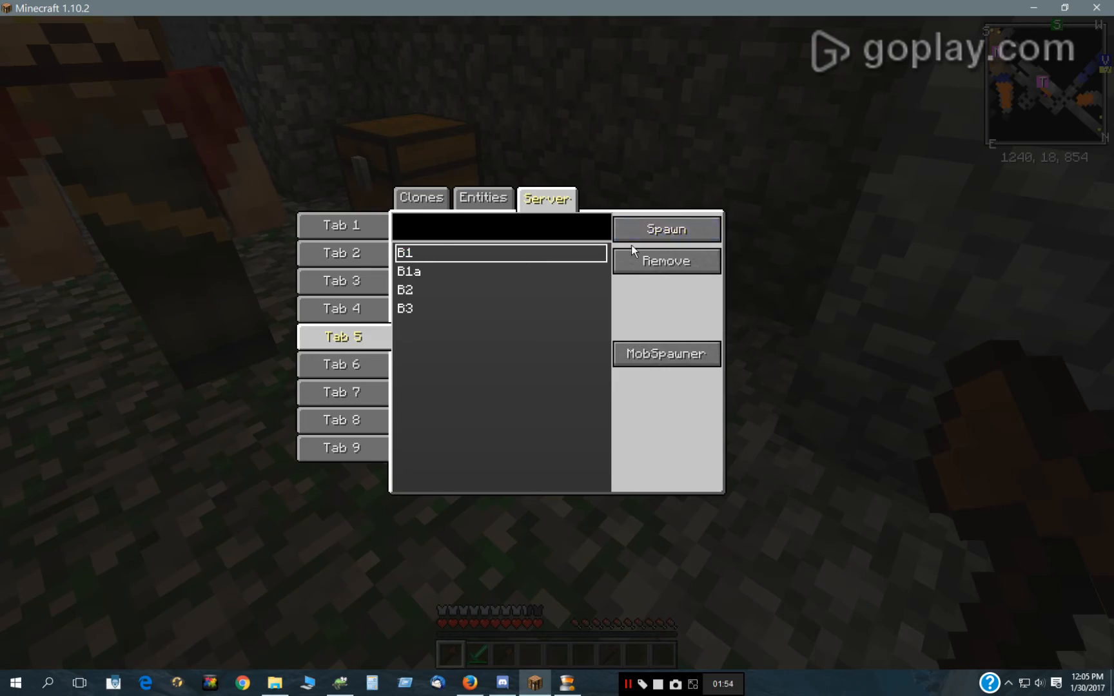
{"action": "left_click", "coordinate": [666, 229]}
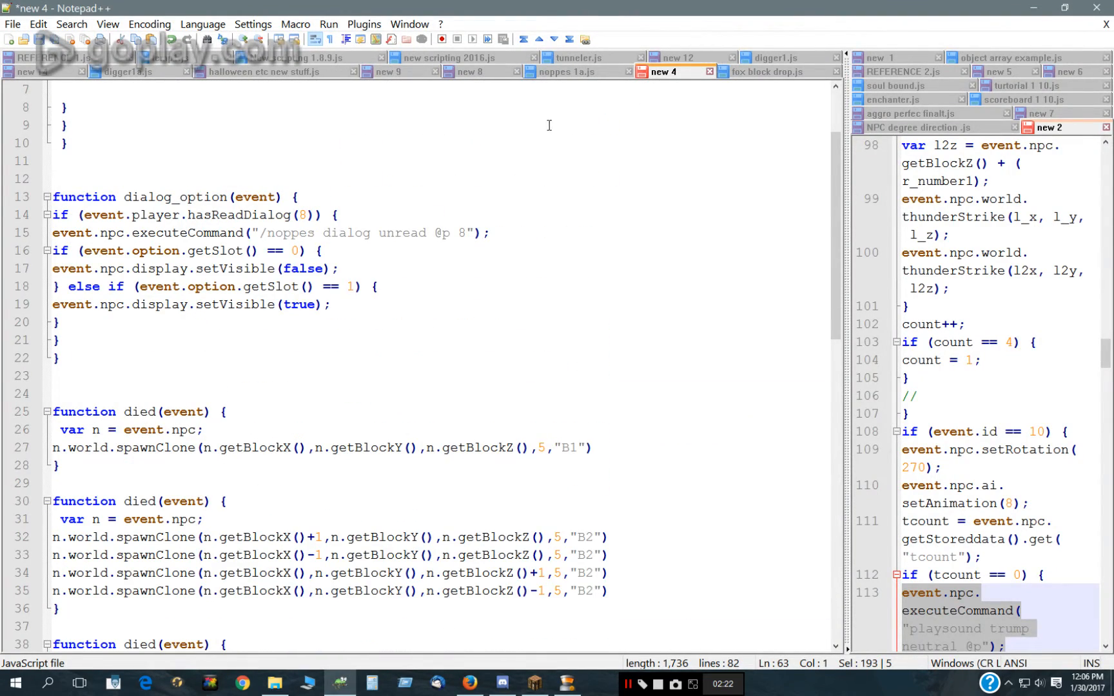
{"action": "scroll", "scroll_direction": "down", "scroll_amount": 3}
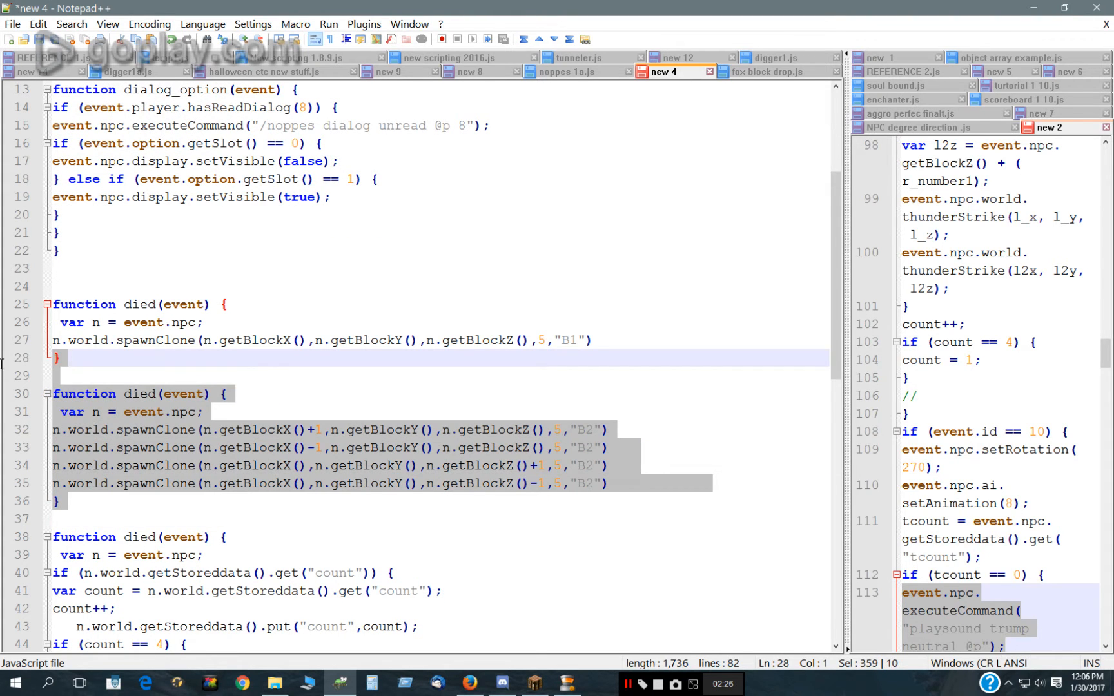
{"action": "scroll", "scroll_direction": "down", "scroll_amount": 3}
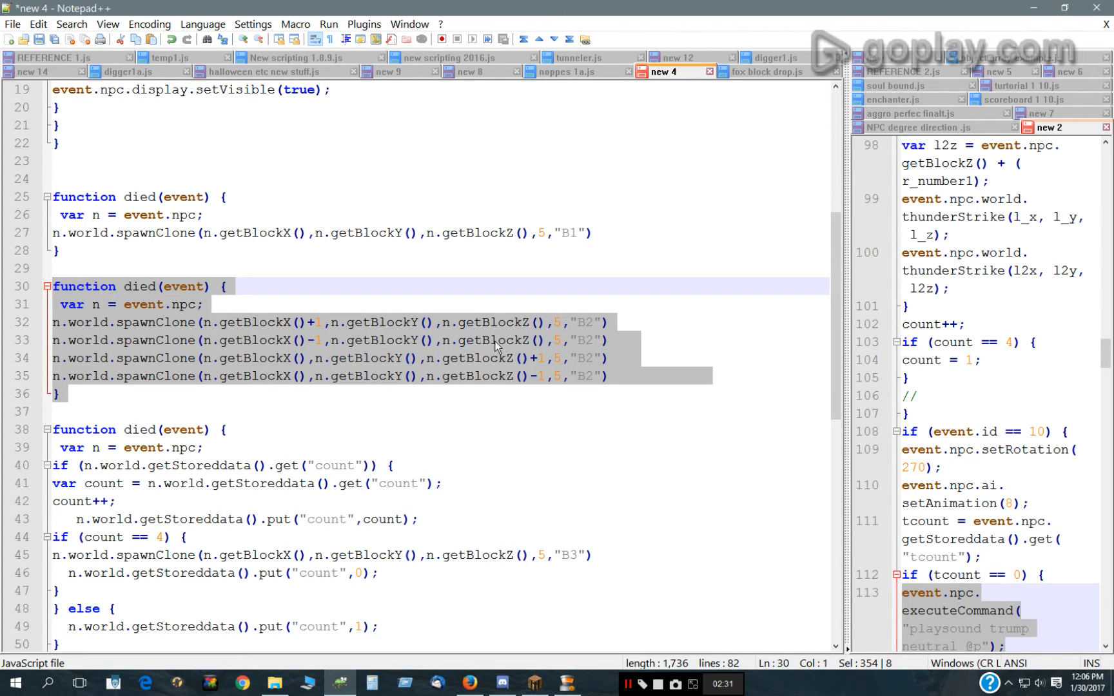
{"action": "mouse_move", "coordinate": [78, 359]}
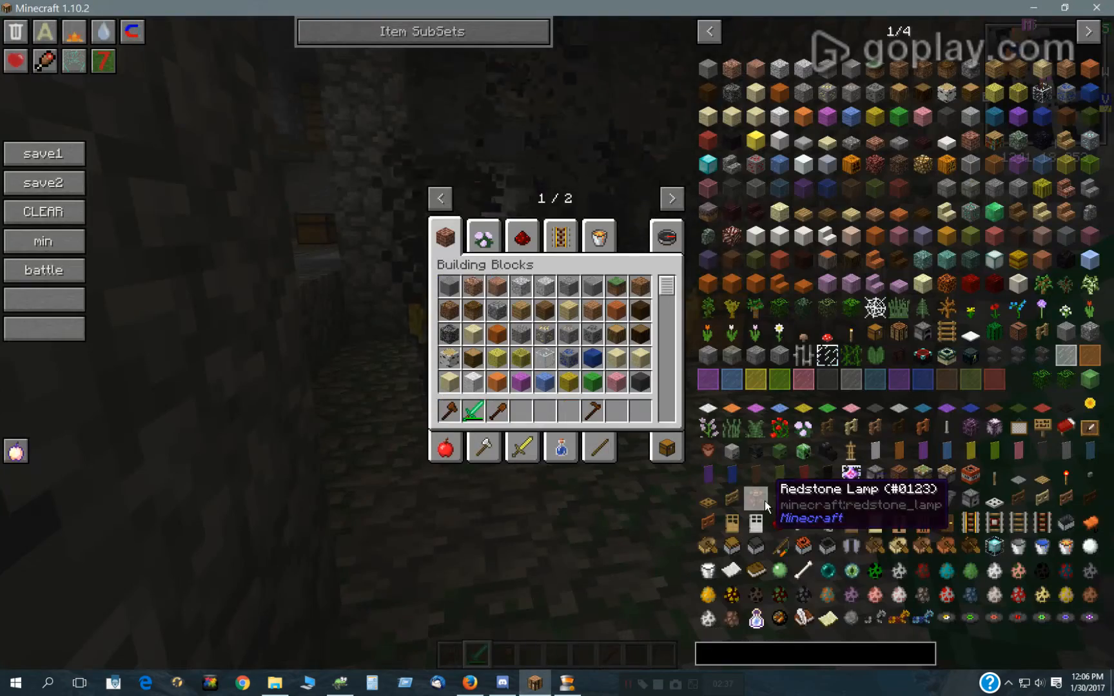
- Look at the B3 dinosaur clone by the chest, then return to Notepad++
{"action": "key", "text": "e"}
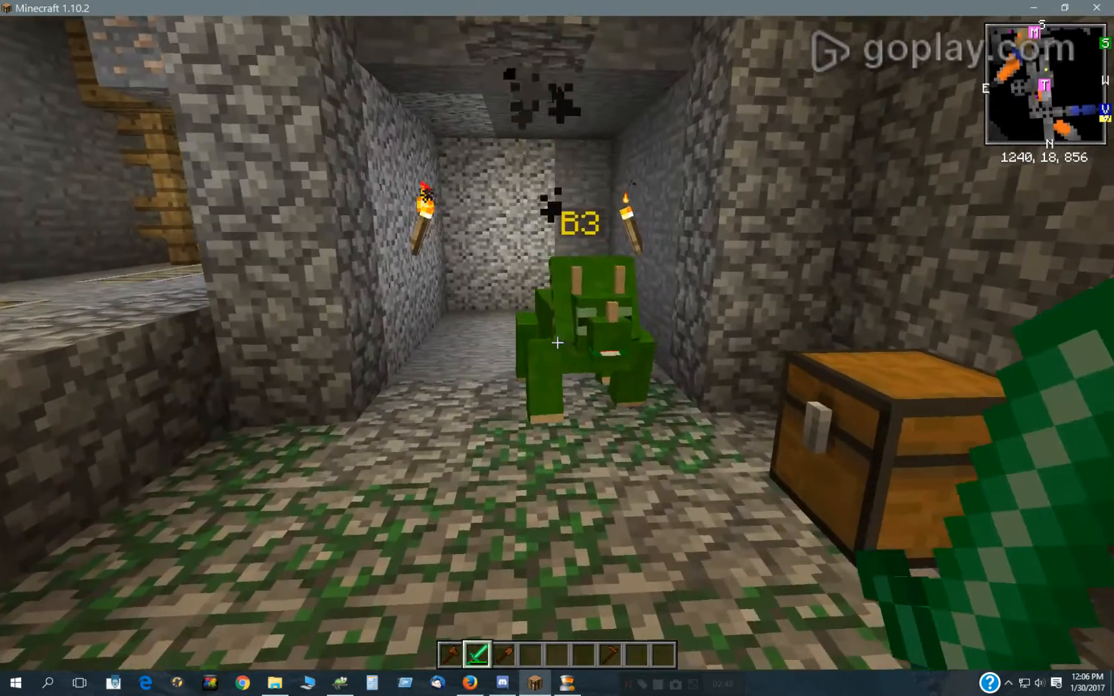
{"action": "key", "text": "e"}
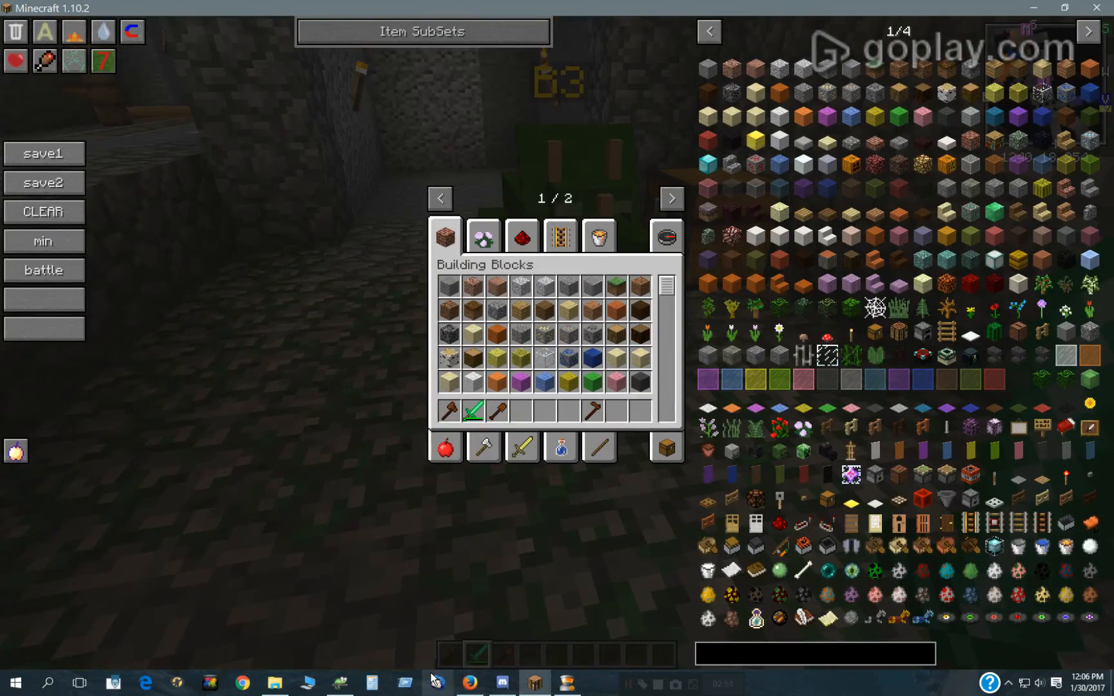
{"action": "left_click", "coordinate": [340, 683]}
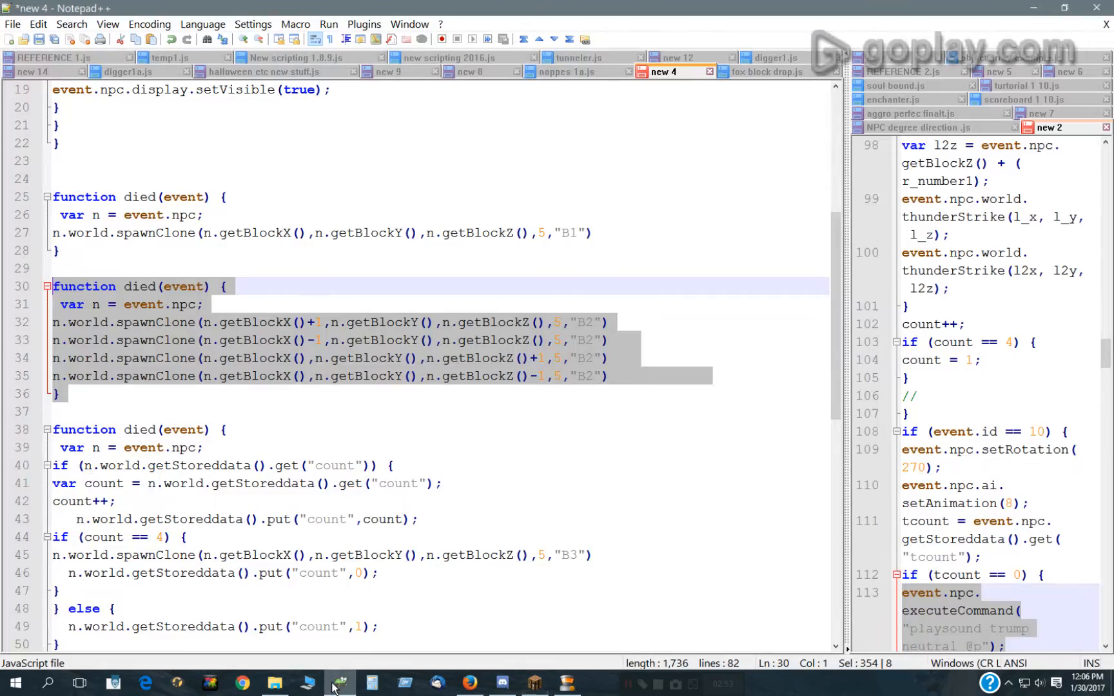
- Highlight every use of count and the else-branch counter value, then return to Minecraft
{"action": "scroll", "scroll_direction": "down", "scroll_amount": 3}
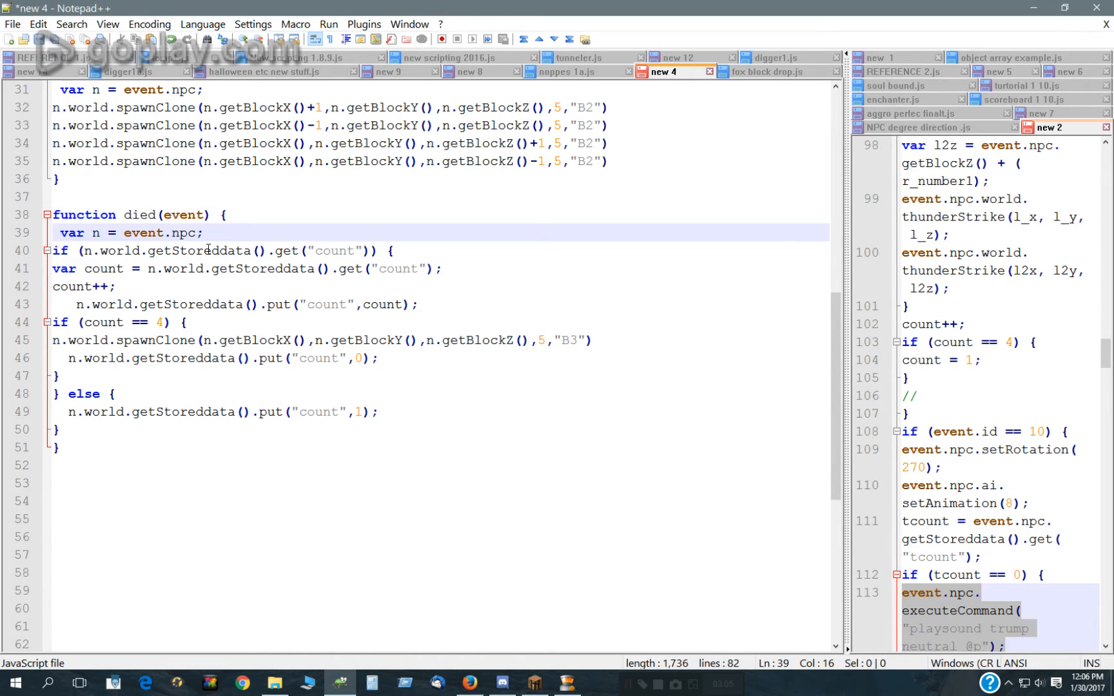
{"action": "left_click", "coordinate": [326, 250]}
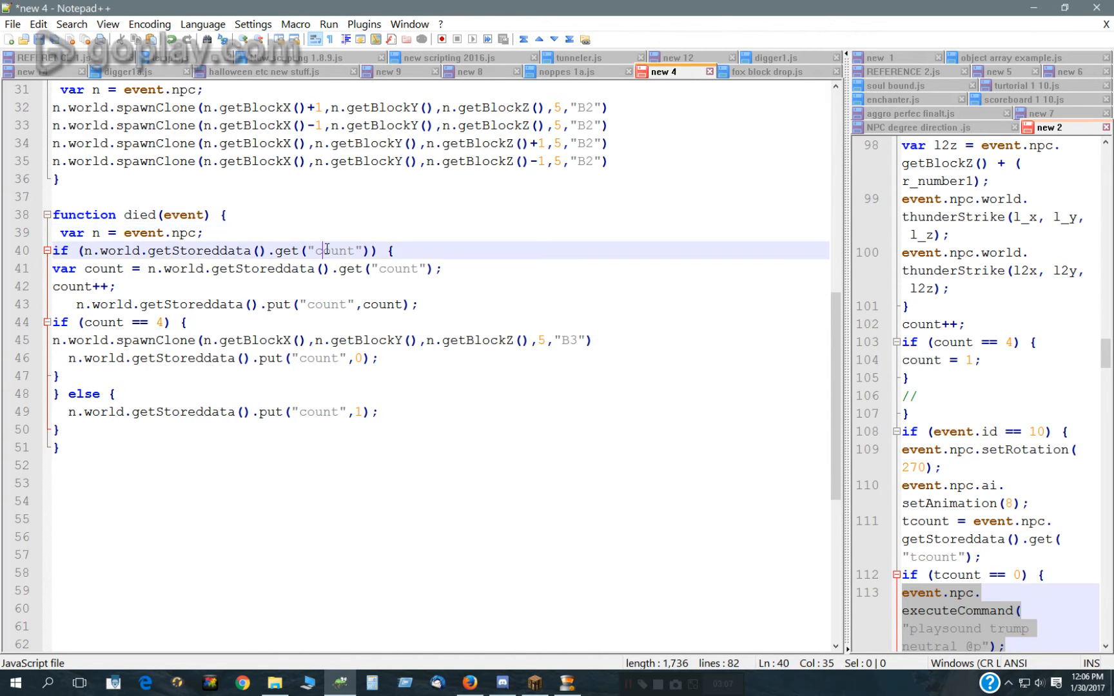
{"action": "double_click", "coordinate": [334, 250]}
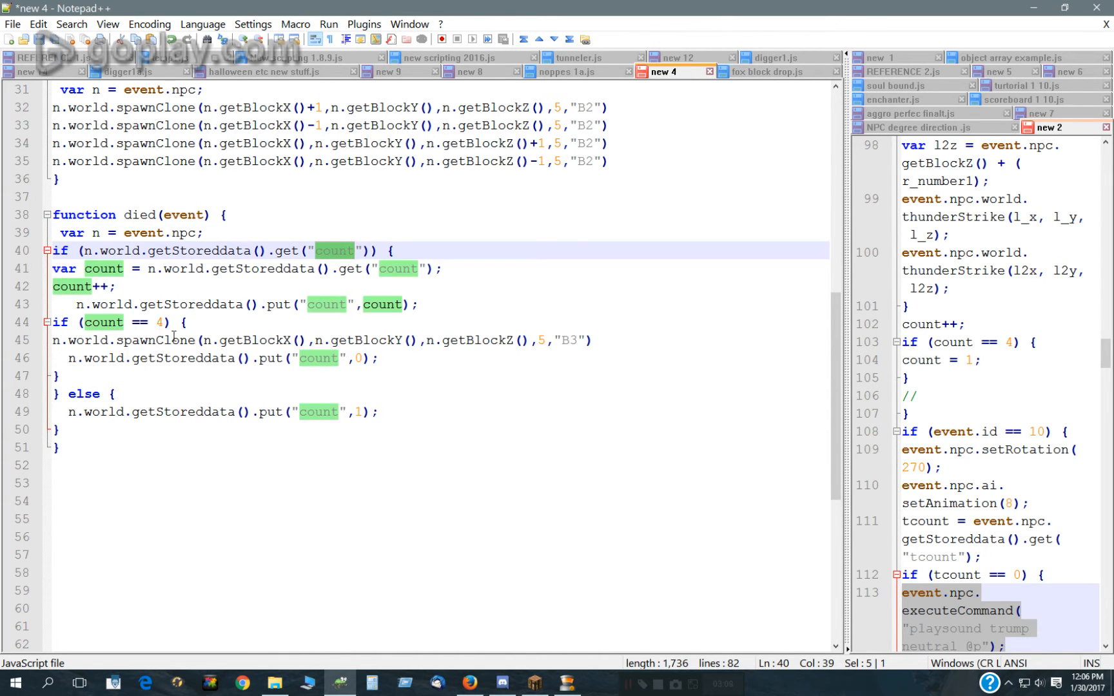
{"action": "mouse_move", "coordinate": [327, 411]}
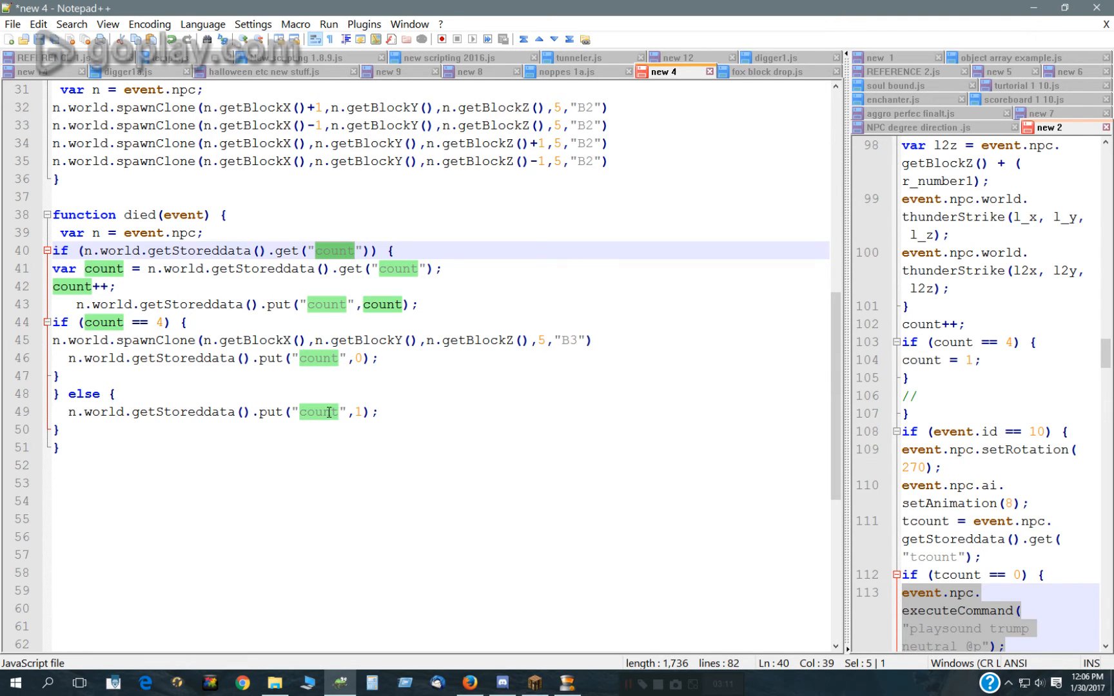
{"action": "left_click", "coordinate": [359, 413]}
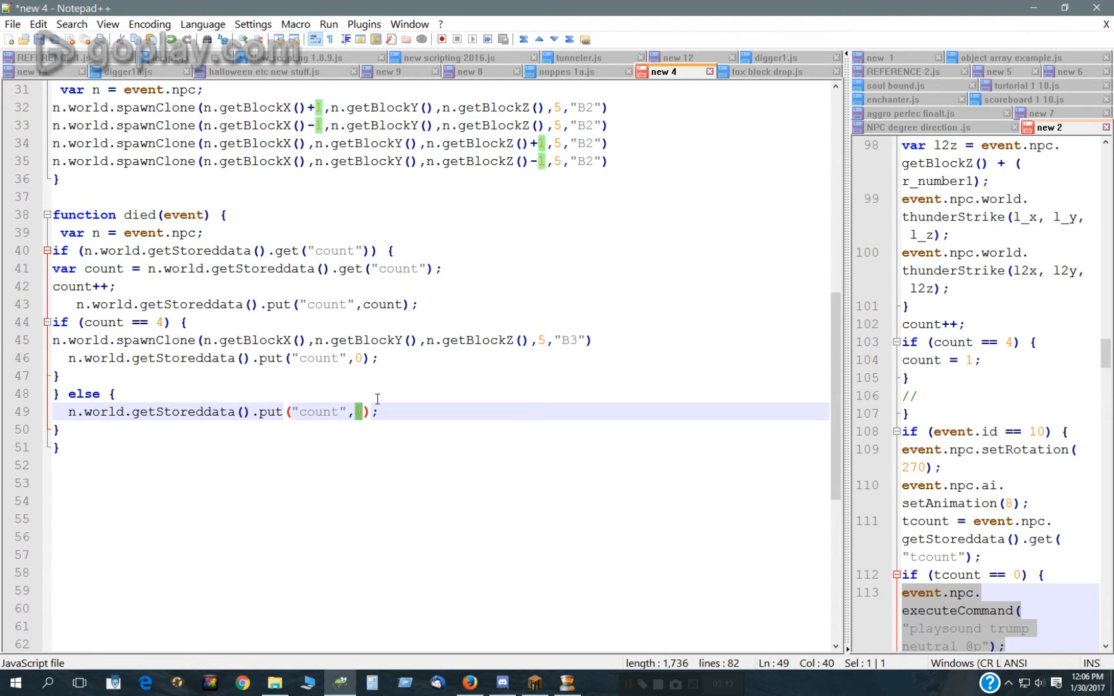
{"action": "mouse_move", "coordinate": [113, 288]}
{"action": "type", "text": "1"}
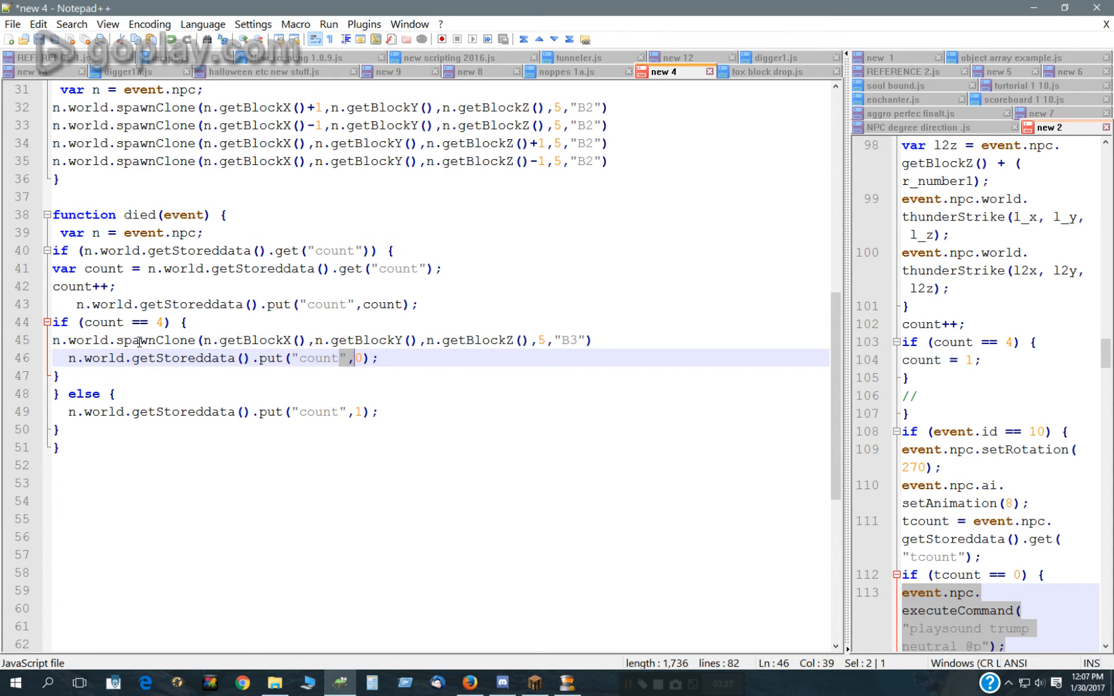
{"action": "mouse_move", "coordinate": [307, 228]}
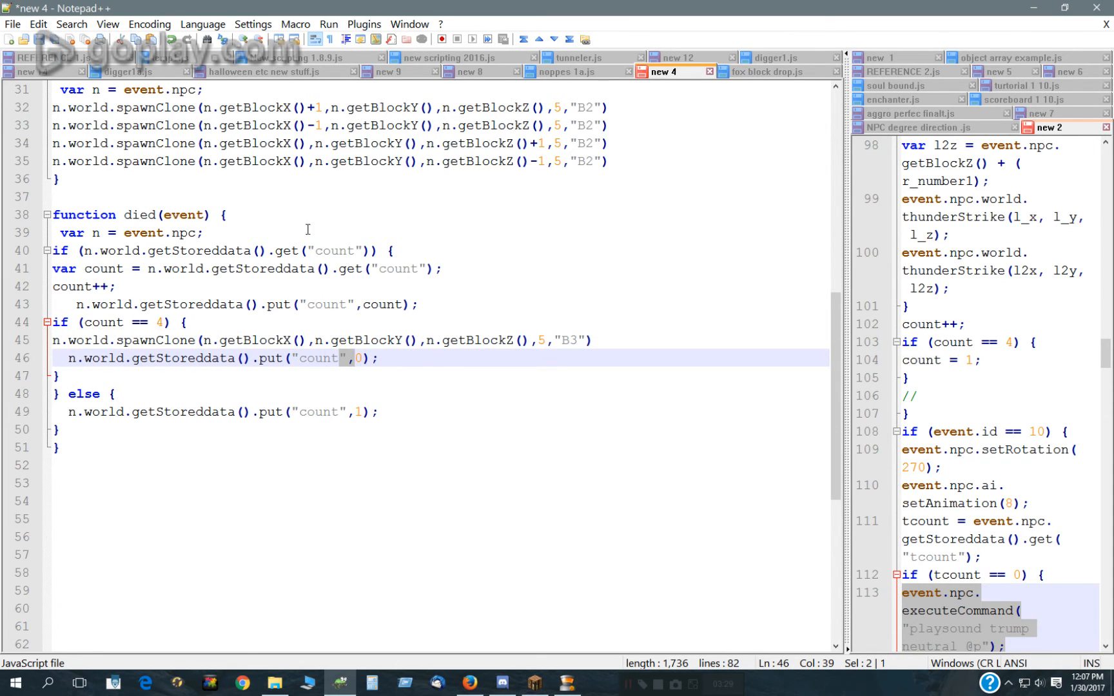
{"action": "mouse_move", "coordinate": [535, 685]}
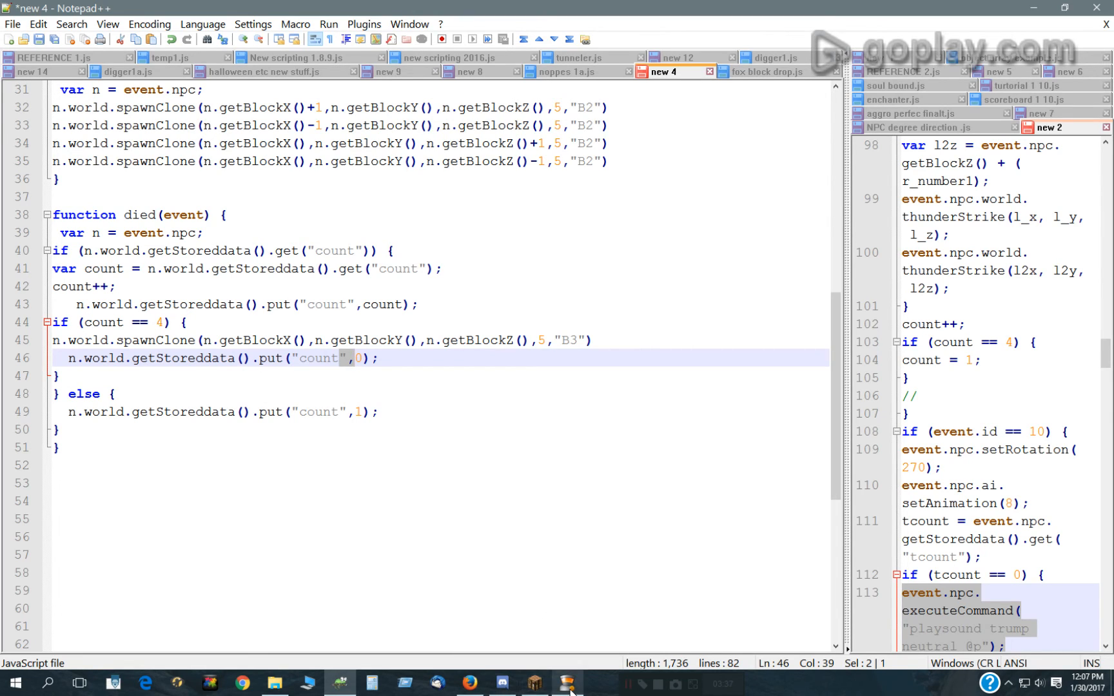
{"action": "left_click", "coordinate": [567, 684]}
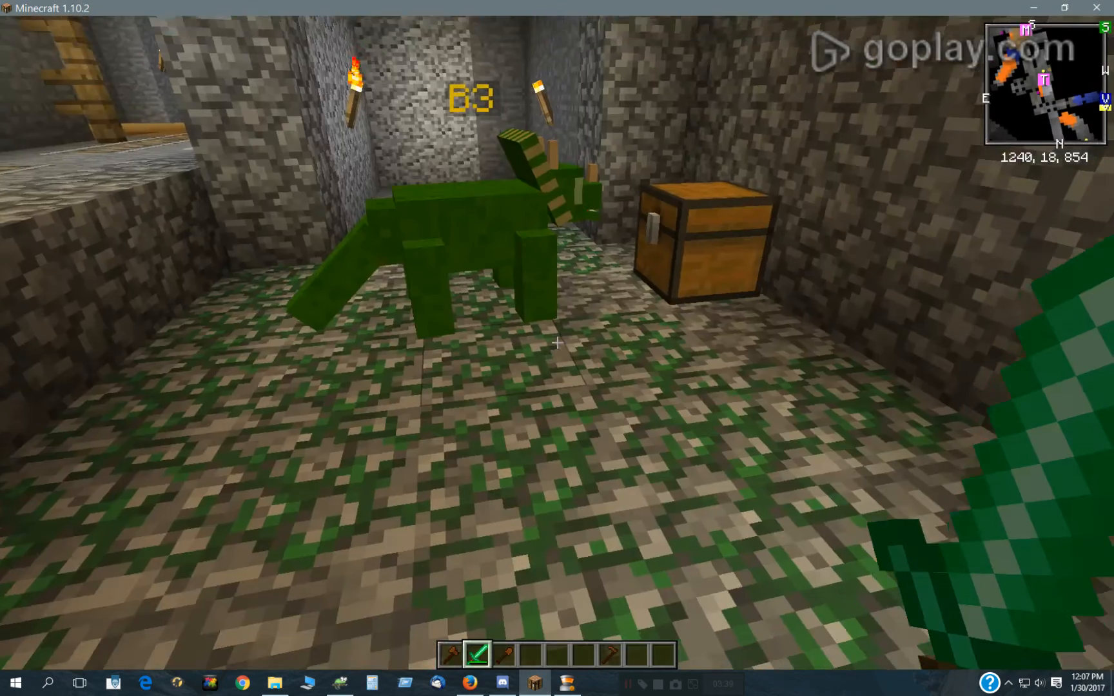